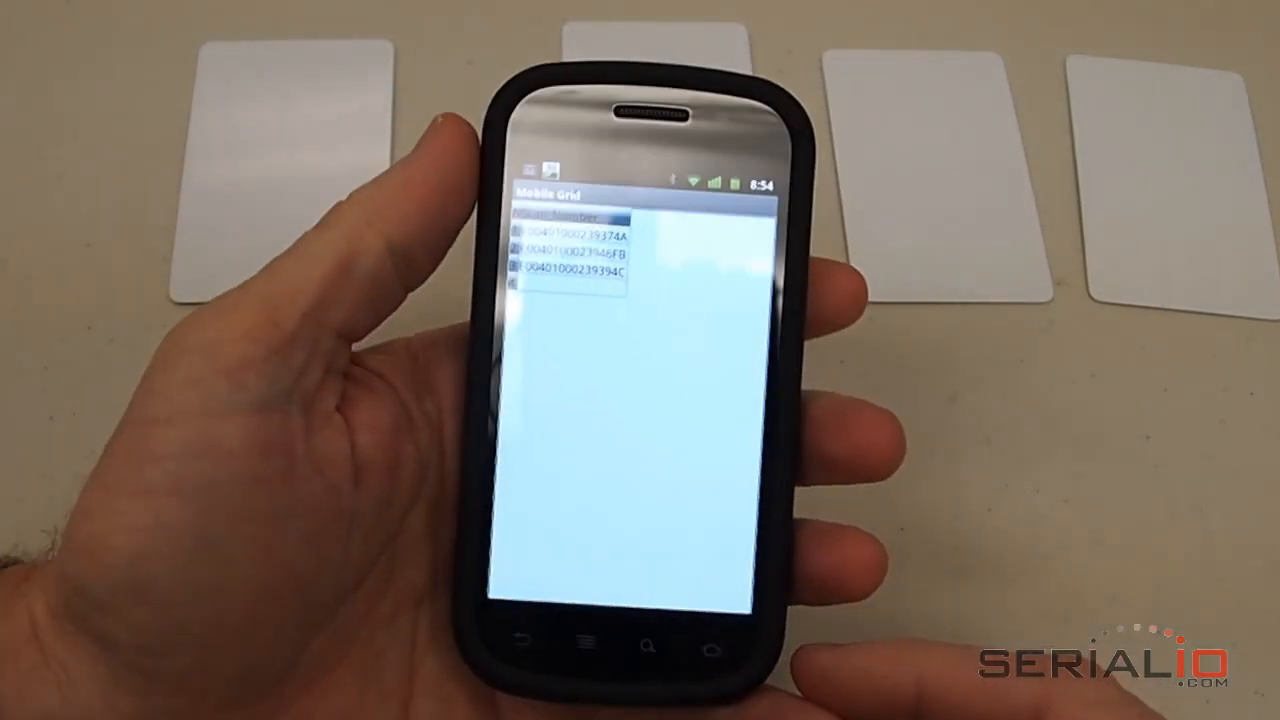
# Upload the four scanned card rows to iScanList.com and show the options list.
pyautogui.click(587, 644)
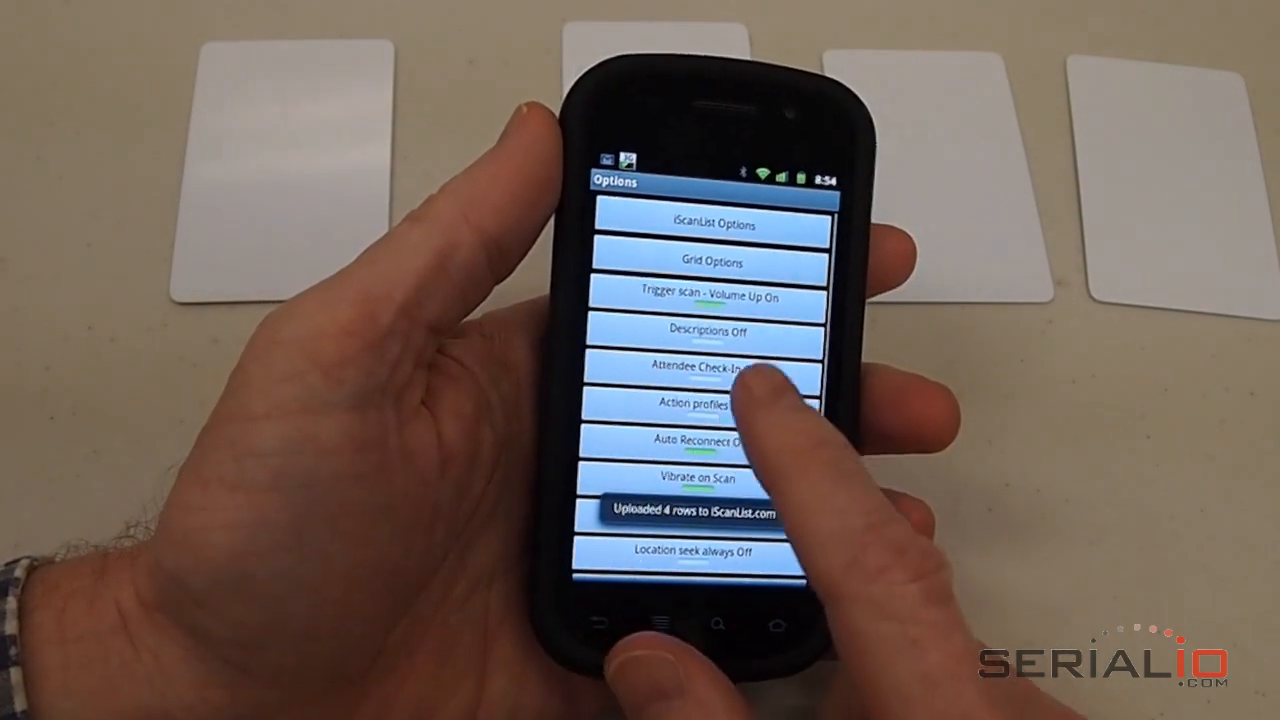
# Choose Attendee Check-In and accept remapping grid columns to NScan, Number, Check_In.
pyautogui.click(707, 367)
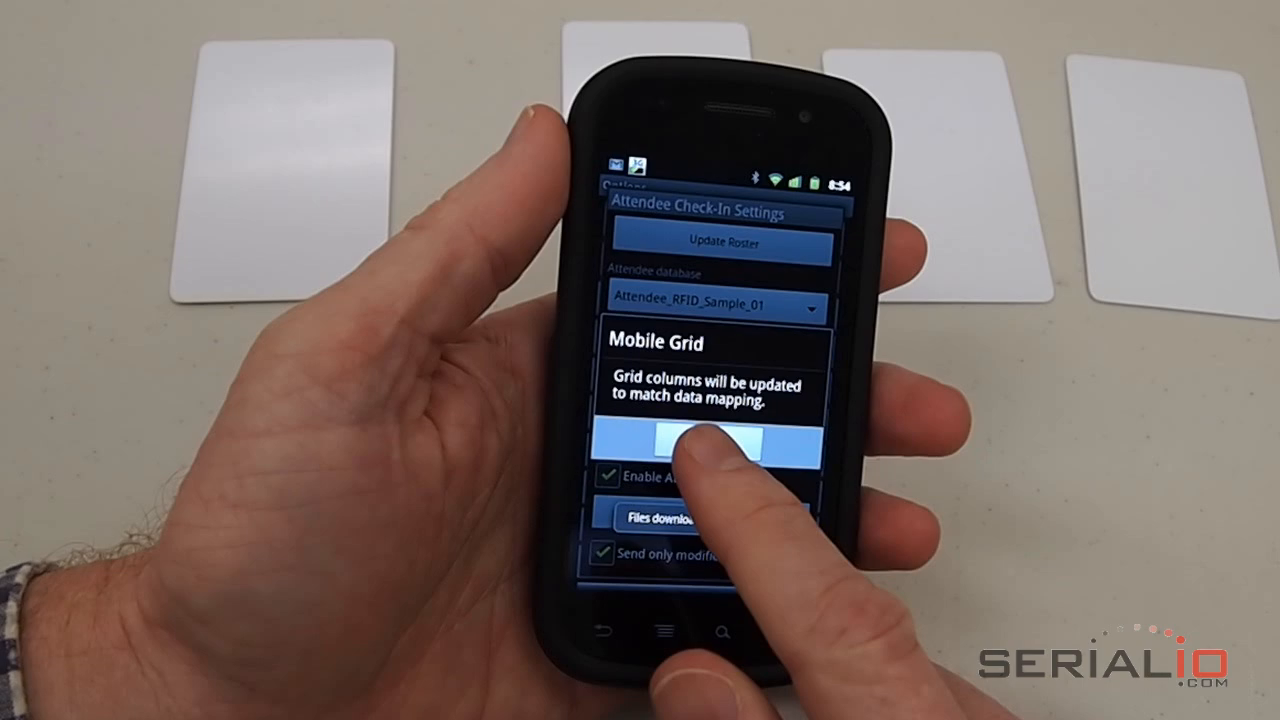
pyautogui.click(710, 445)
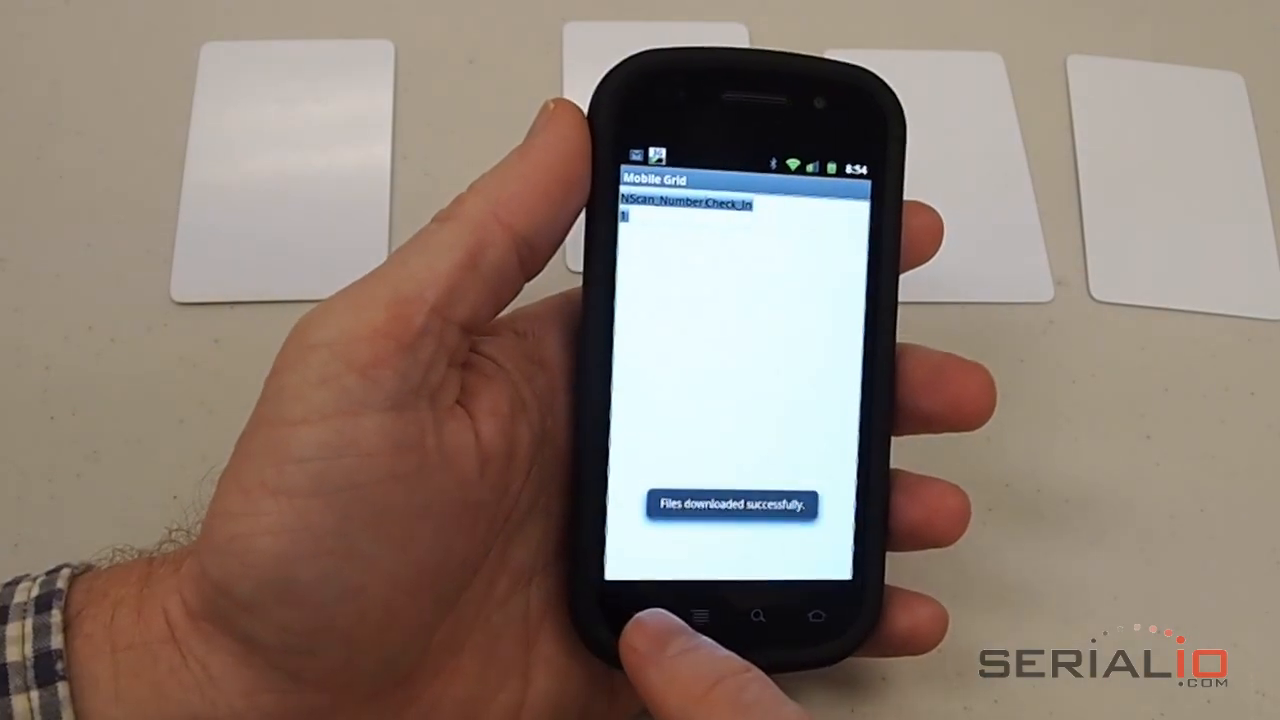